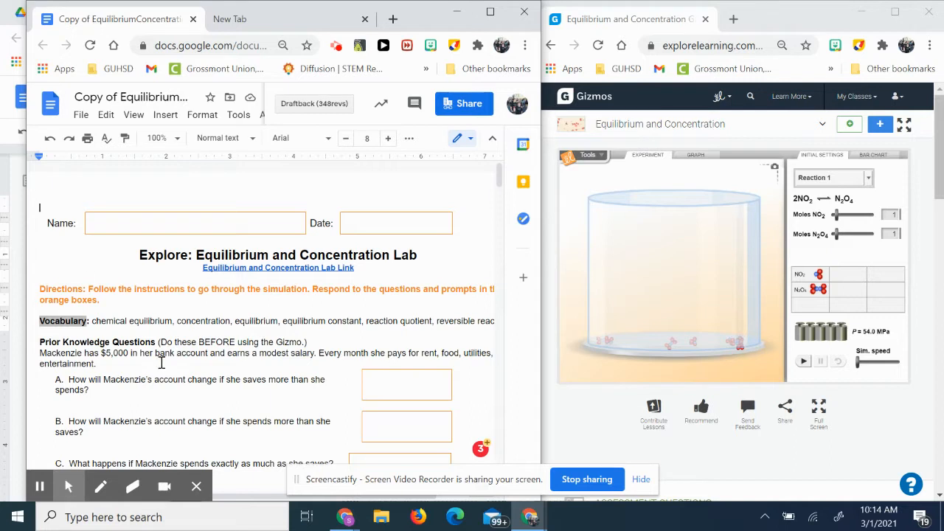
pyautogui.moveTo(177, 287)
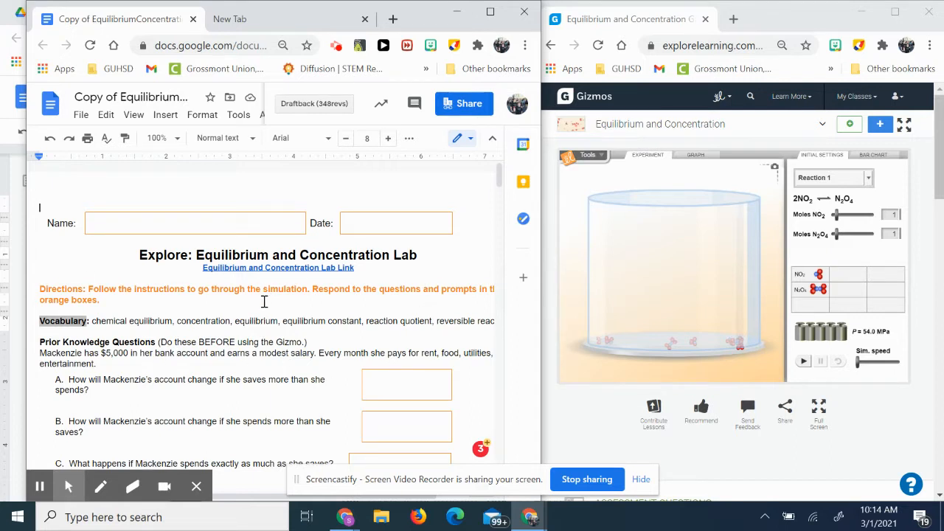
pyautogui.moveTo(289, 269)
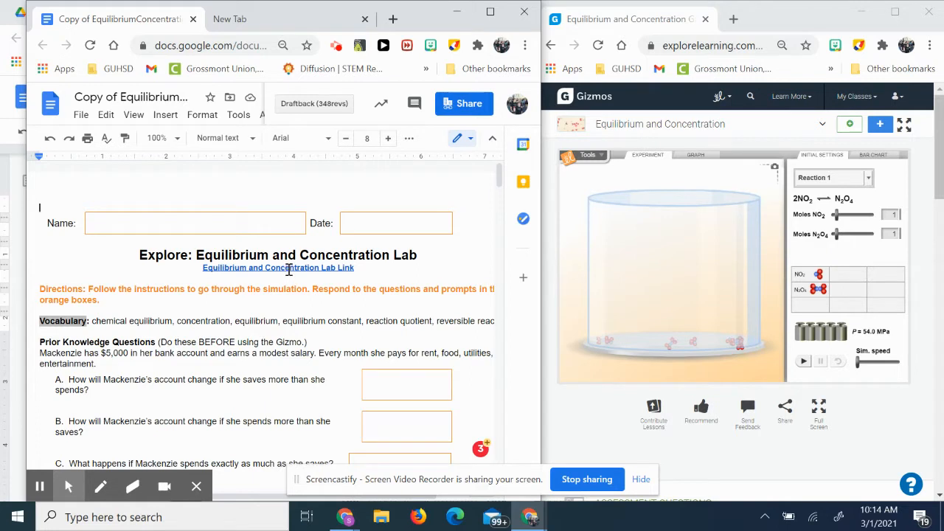
pyautogui.moveTo(700, 348)
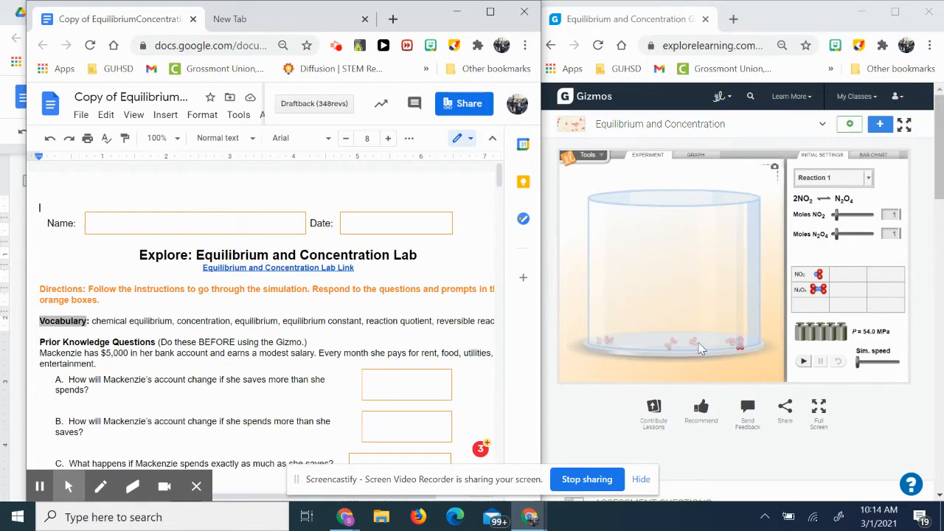
pyautogui.moveTo(655, 308)
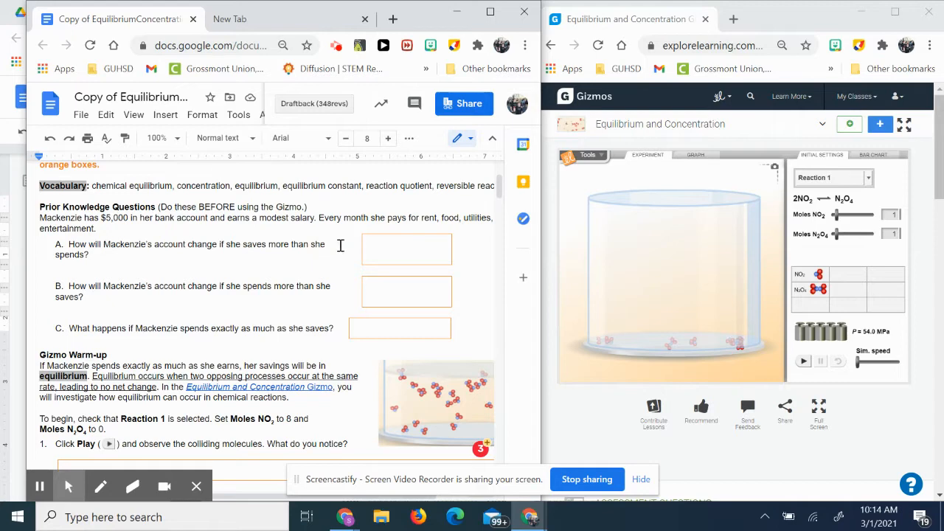
pyautogui.moveTo(340, 256)
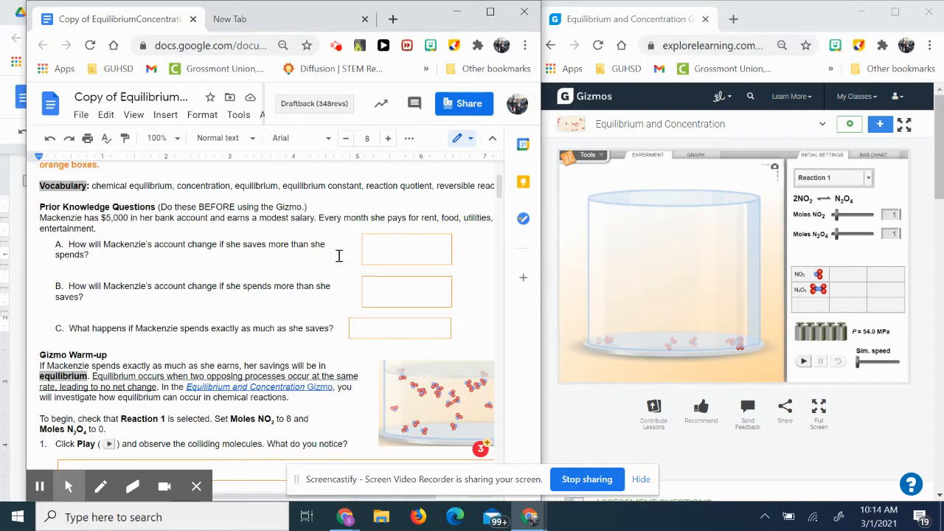
pyautogui.moveTo(198, 277)
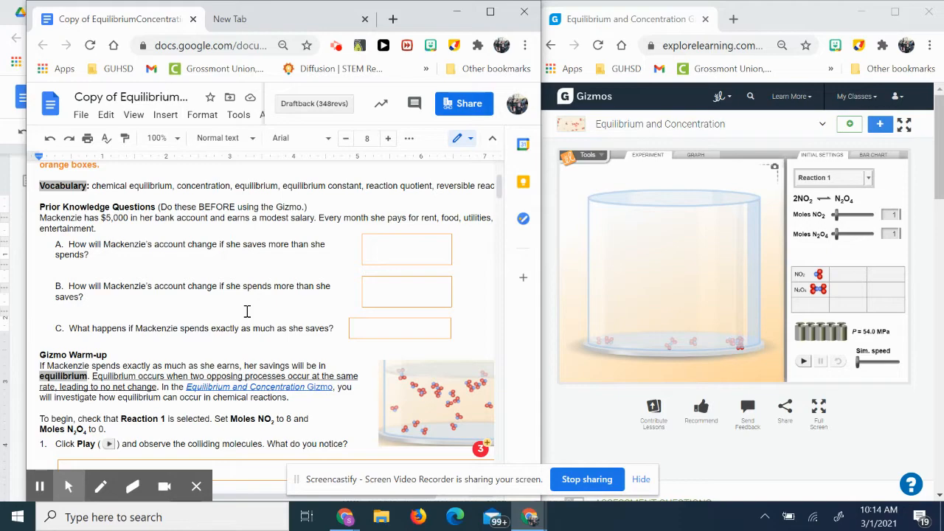
# Scroll the worksheet down to Gizmo Warm-up questions 1–3, ending at the reversible-reaction question
pyautogui.scroll(-3)
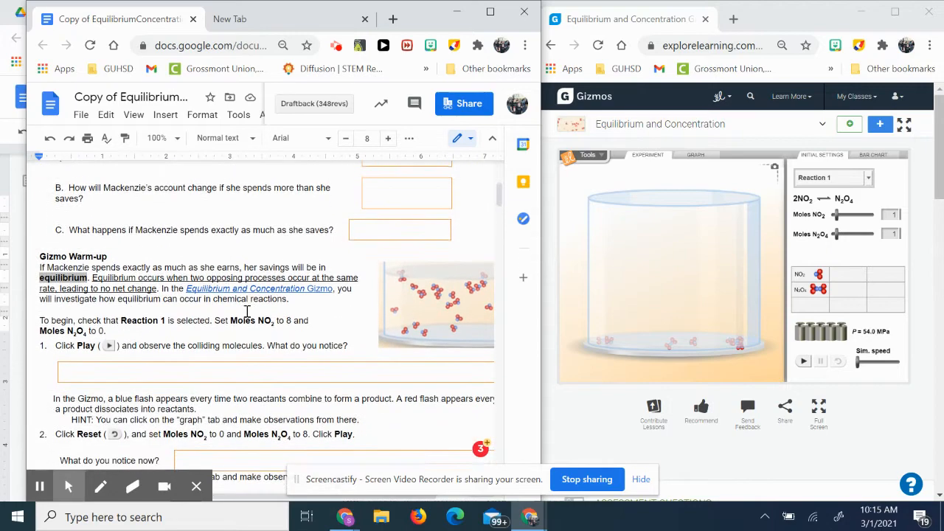
pyautogui.scroll(-3)
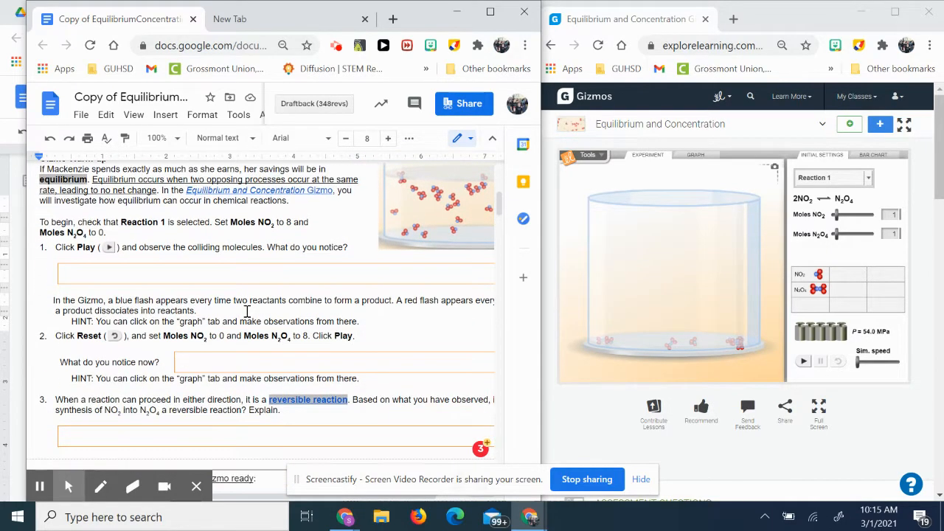
pyautogui.scroll(-3)
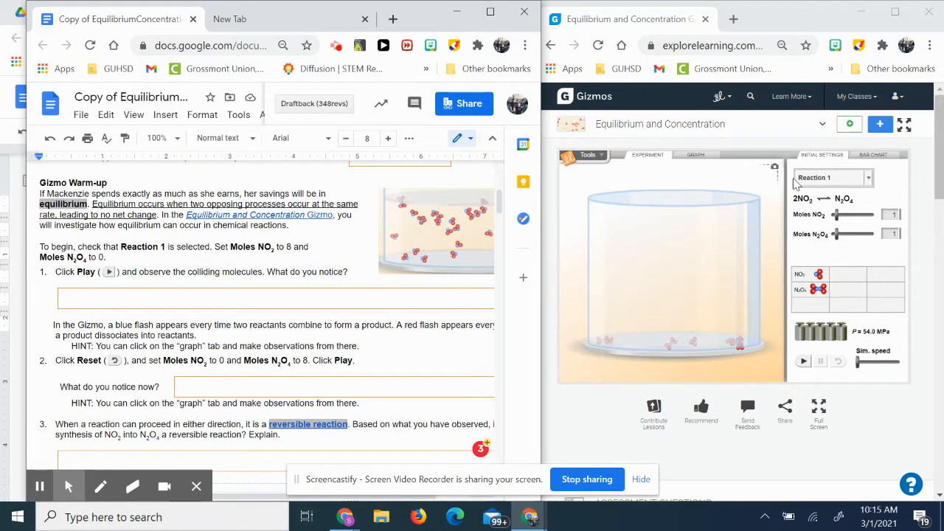
pyautogui.moveTo(841, 199)
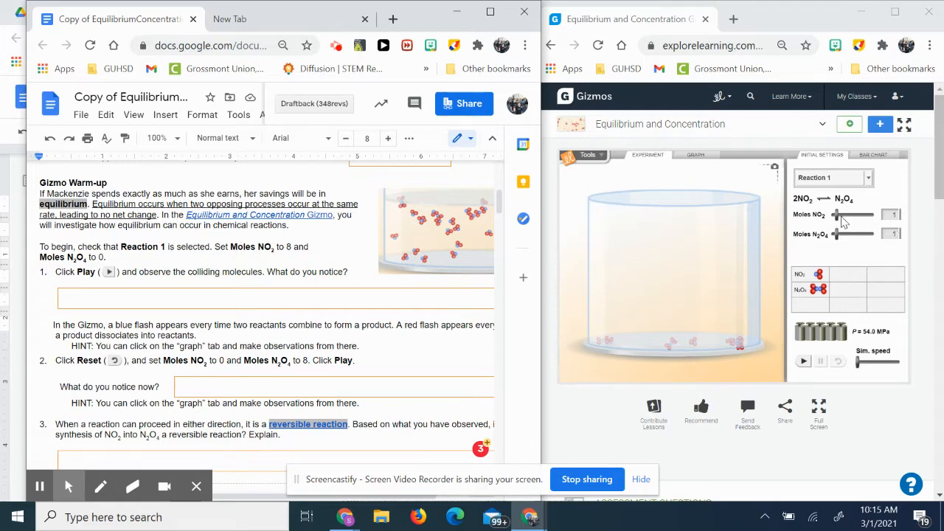
# Set Reaction 1's Initial Settings to 8 moles NO2 and 0 moles N2O4
pyautogui.moveTo(838, 214); pyautogui.dragTo(870, 214)
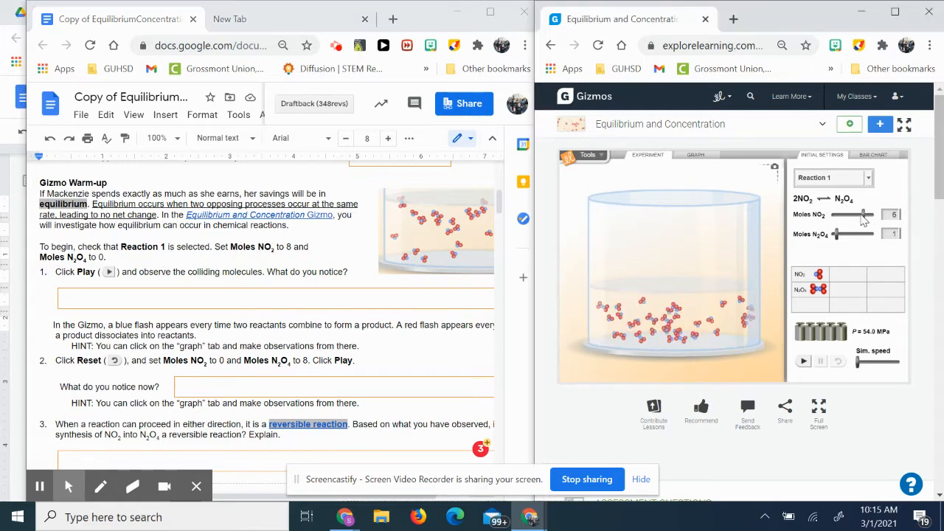
pyautogui.moveTo(865, 214); pyautogui.dragTo(878, 214)
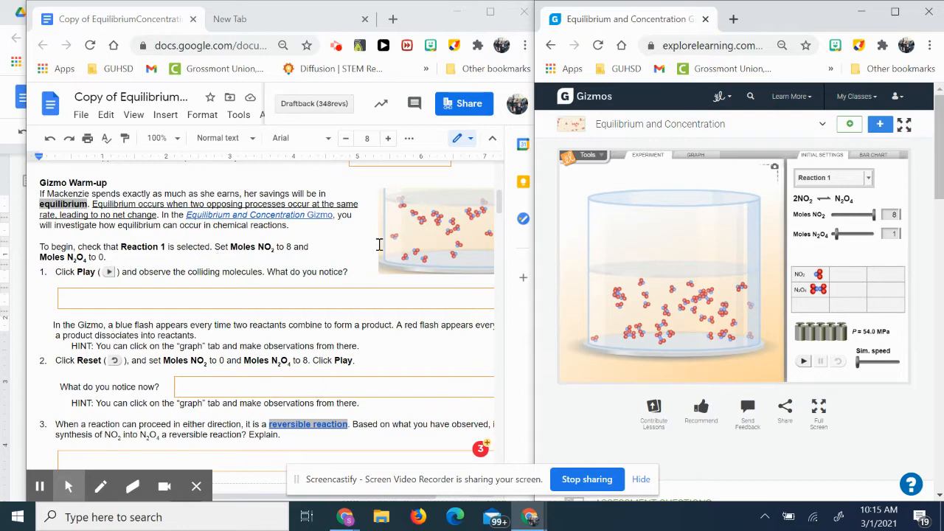
pyautogui.moveTo(834, 230)
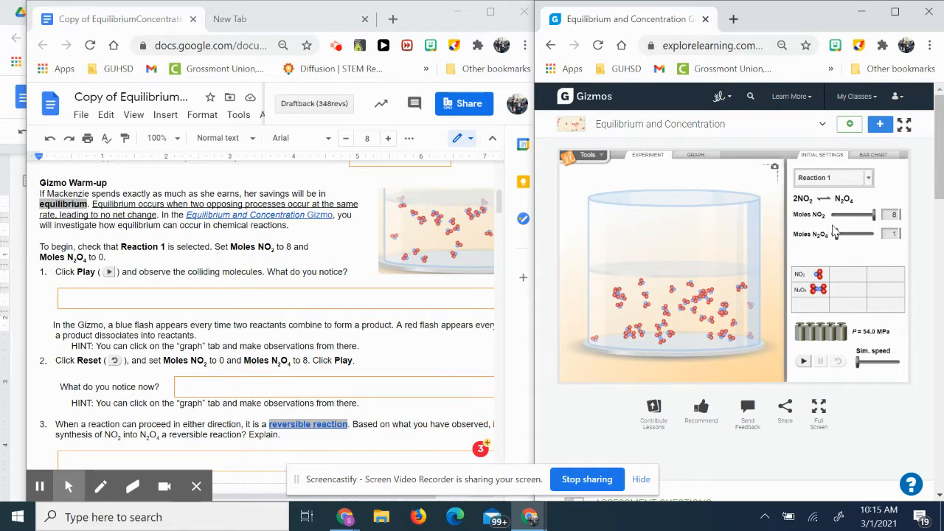
pyautogui.moveTo(856, 234); pyautogui.dragTo(826, 233)
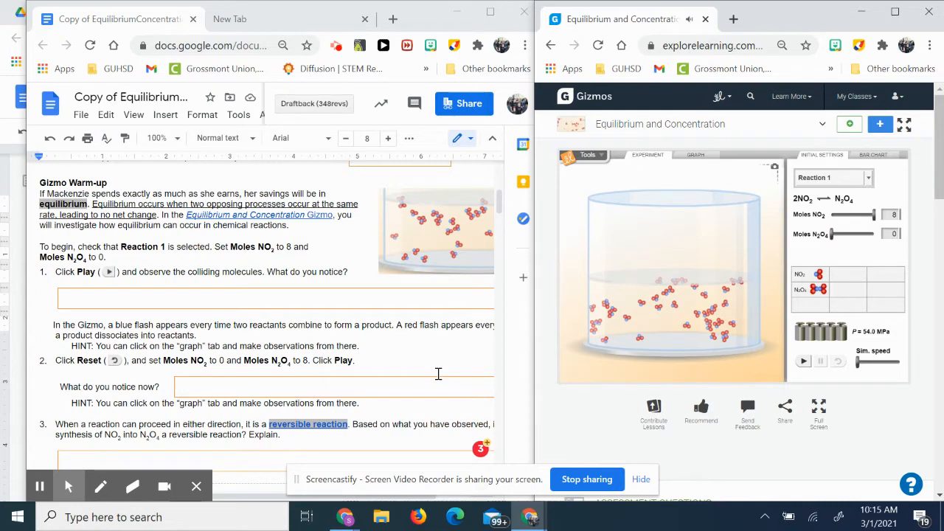
pyautogui.moveTo(561, 405)
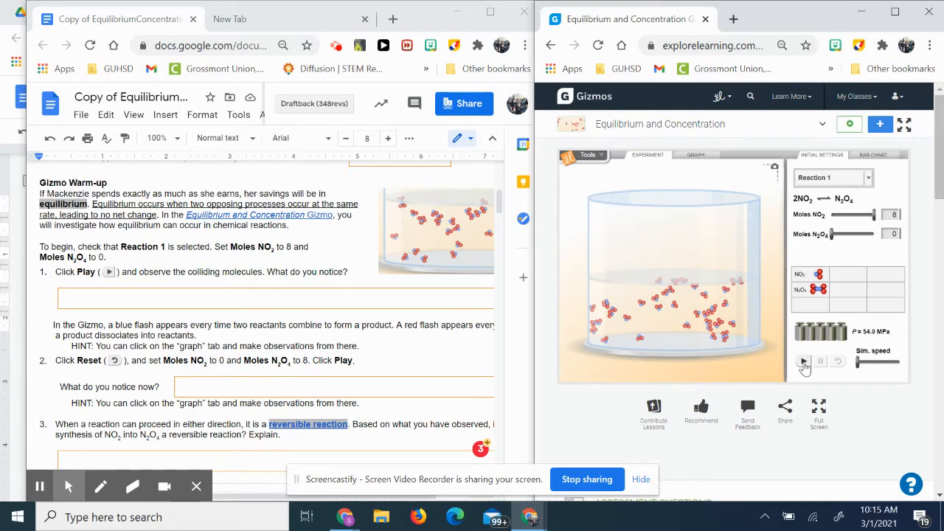
# Play the 8-mole NO2 run so molecules combine into N2O4, pause it, and reset to the start
pyautogui.click(803, 361)
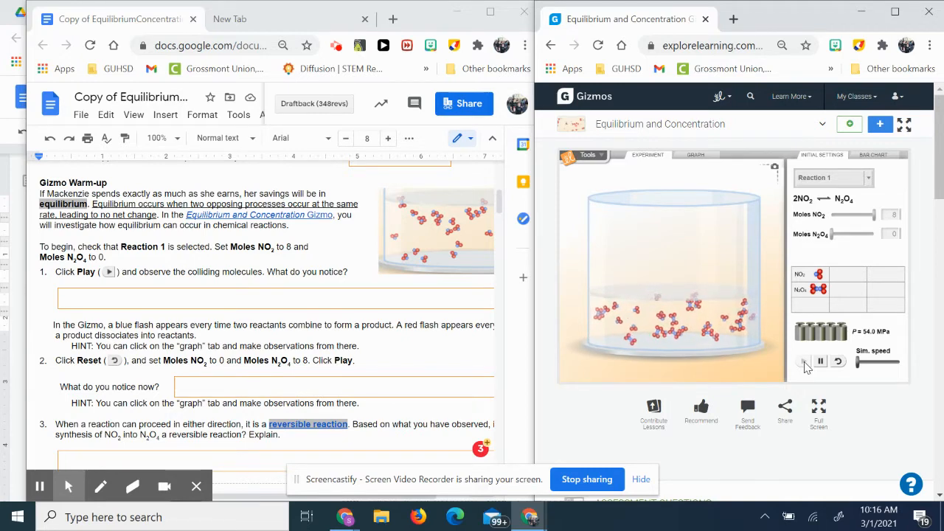
pyautogui.click(802, 360)
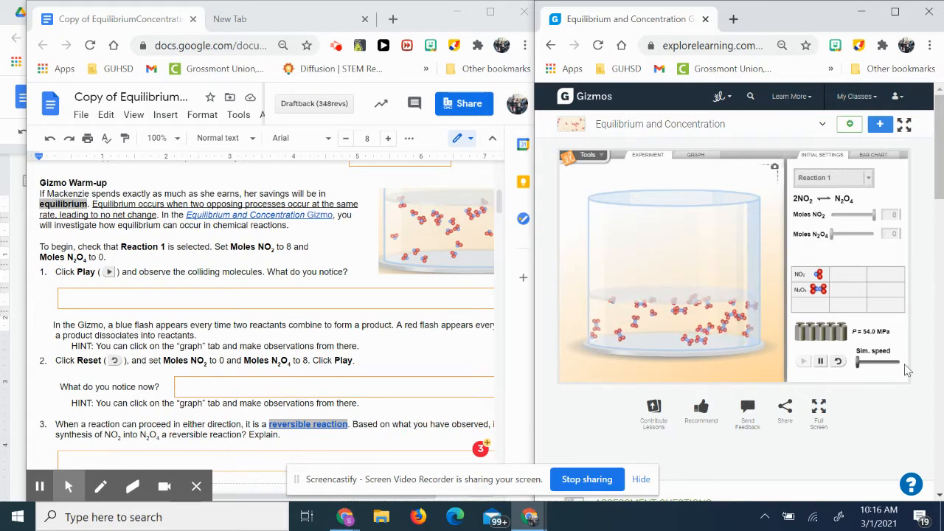
pyautogui.click(821, 360)
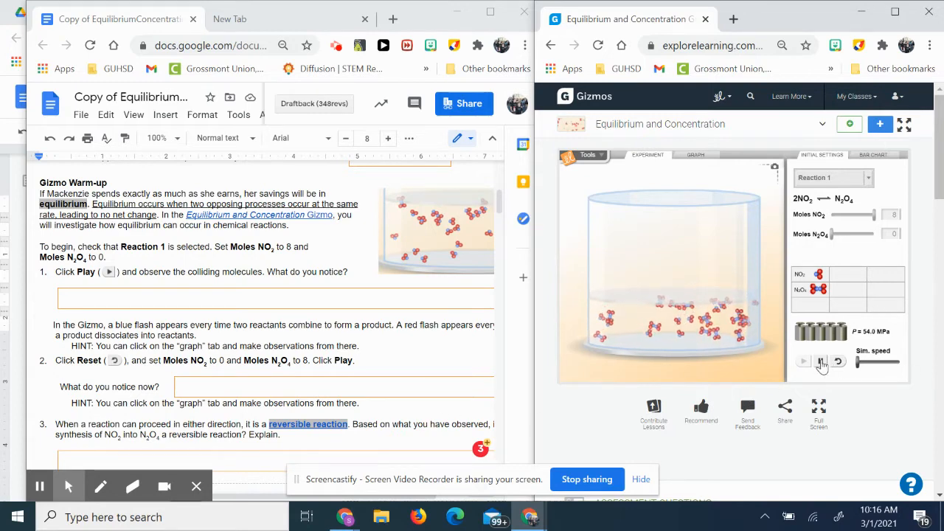
pyautogui.click(803, 360)
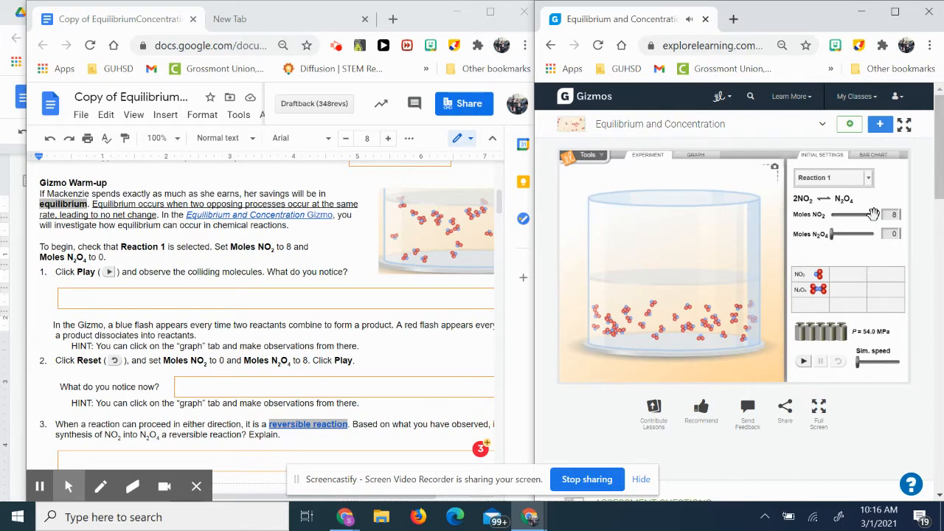
# Set Reaction 1 to start from 0 moles NO2 and 8 moles N2O4
pyautogui.moveTo(874, 213); pyautogui.dragTo(832, 214)
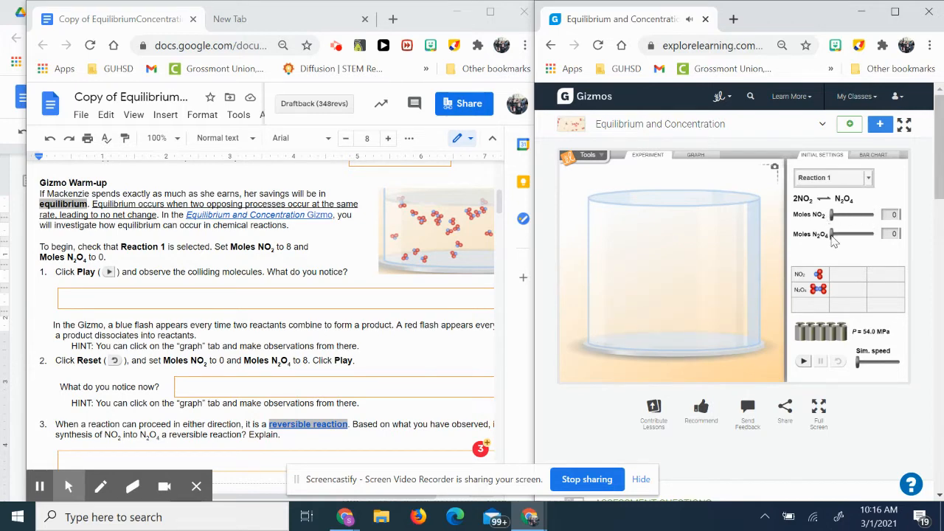
pyautogui.moveTo(833, 233); pyautogui.dragTo(883, 233)
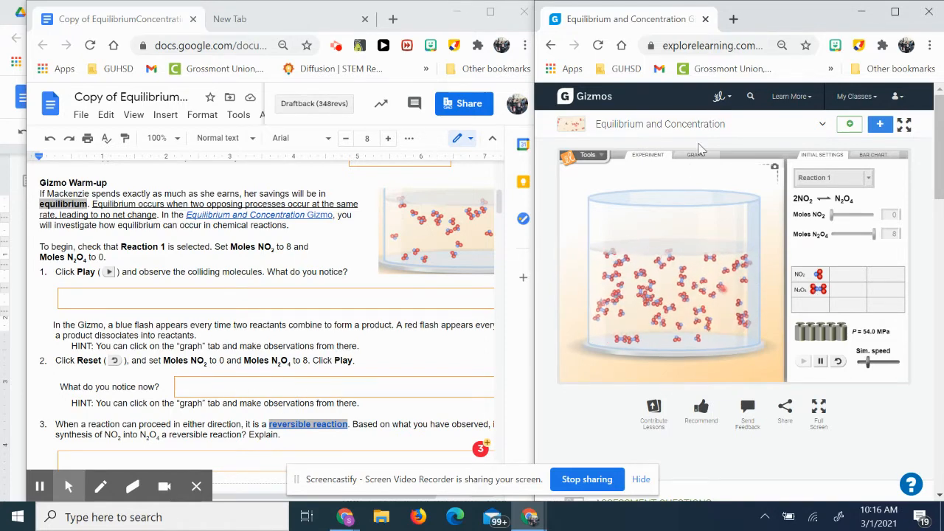
# Show the Moles vs. Time graph, reset the reaction, and play it to plot both curves
pyautogui.click(695, 155)
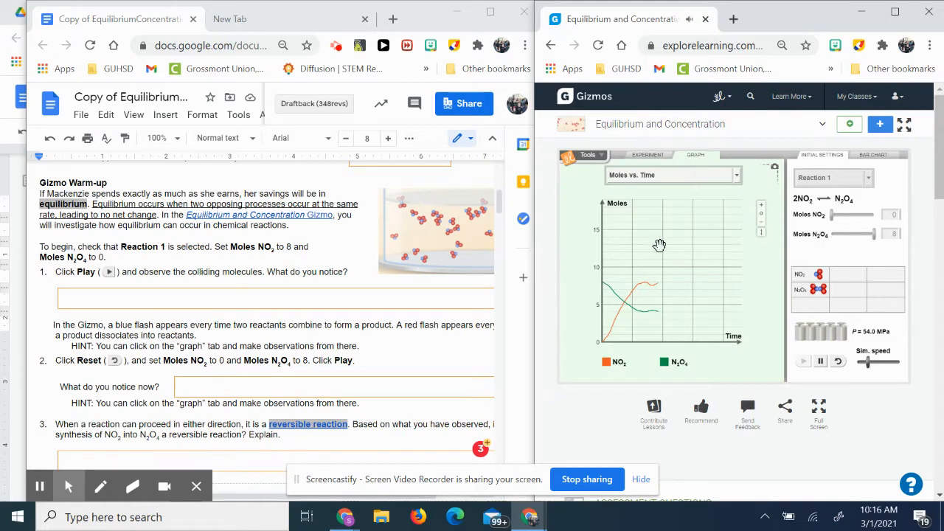
pyautogui.moveTo(664, 309)
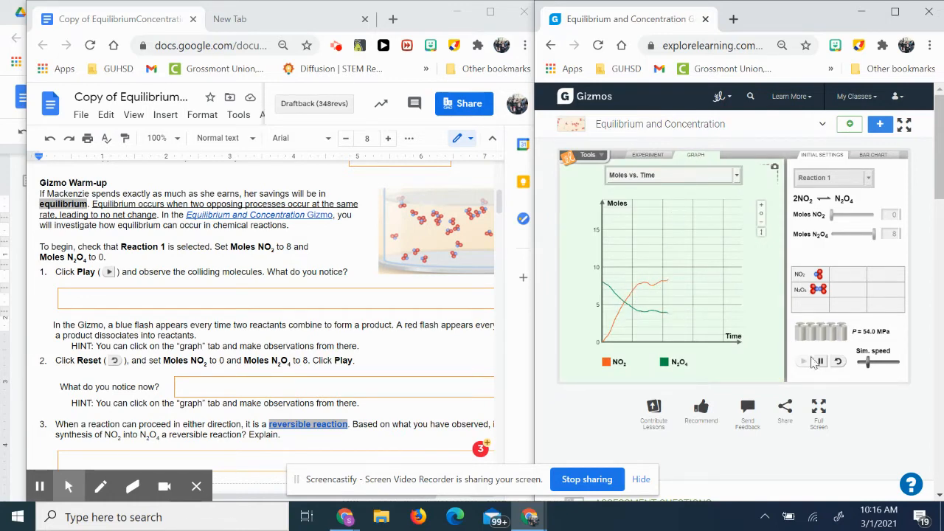
pyautogui.click(838, 360)
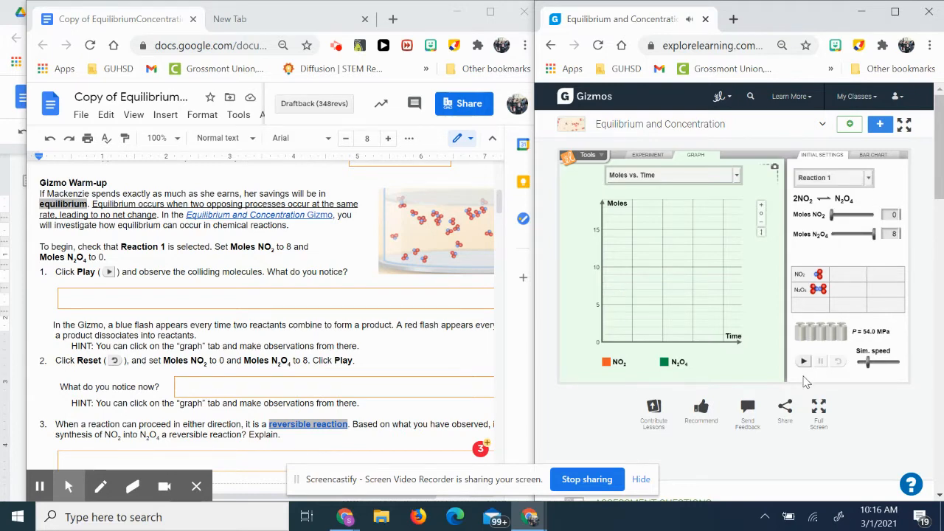
pyautogui.click(803, 360)
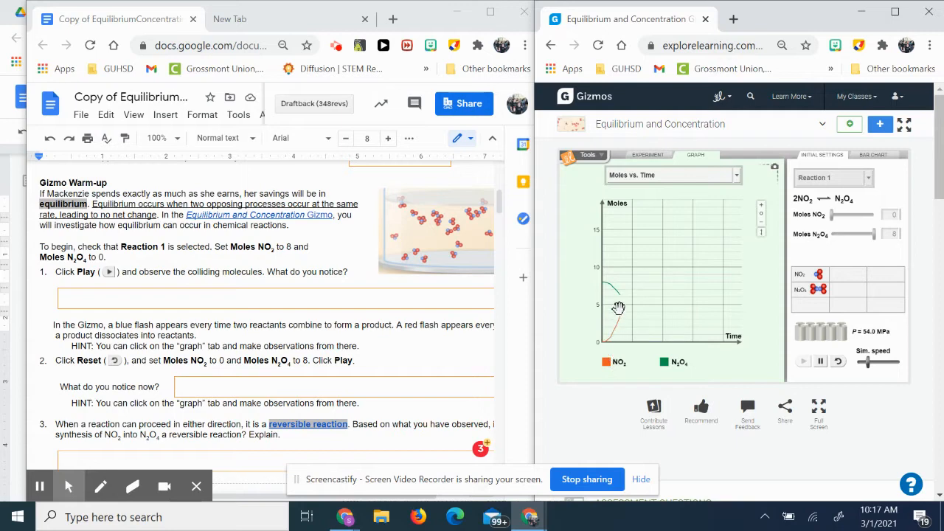
pyautogui.moveTo(623, 319)
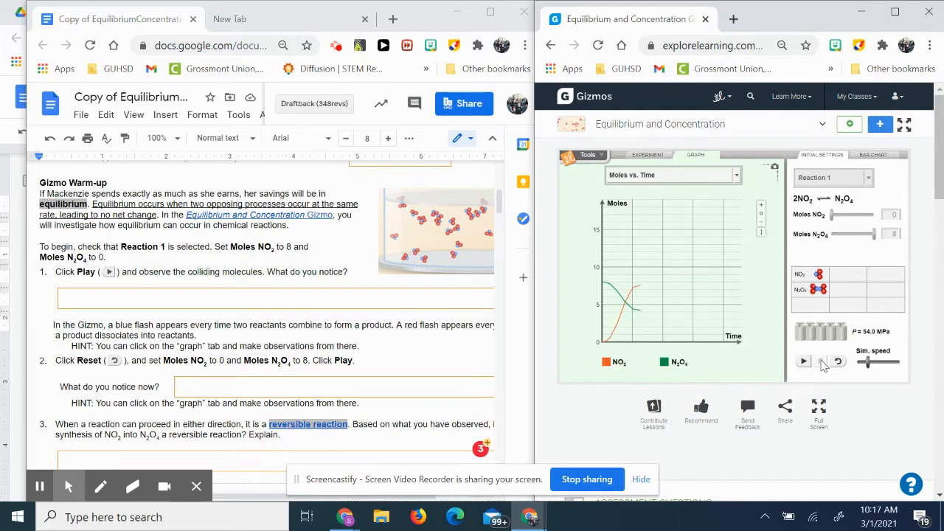
# Scroll the worksheet down to the Observe, Record, Calculate and Experiment questions
pyautogui.scroll(-3)
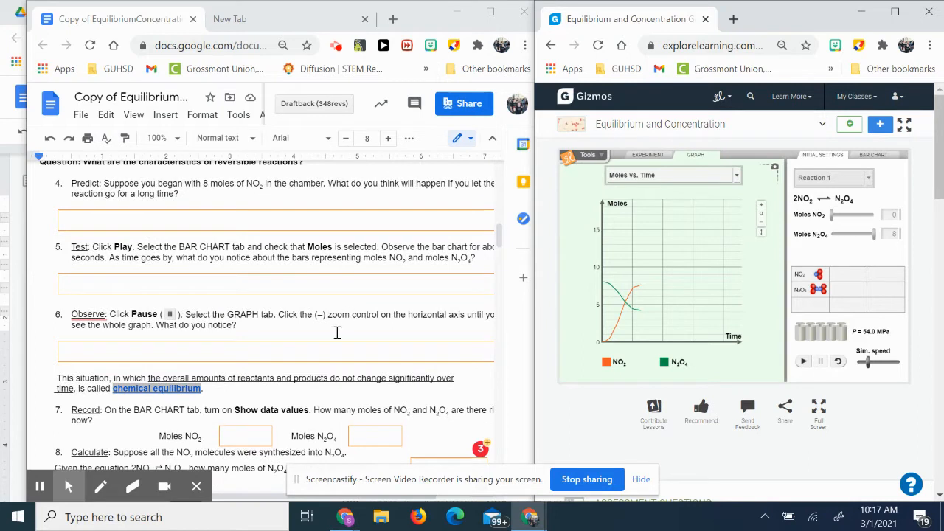
pyautogui.moveTo(295, 472)
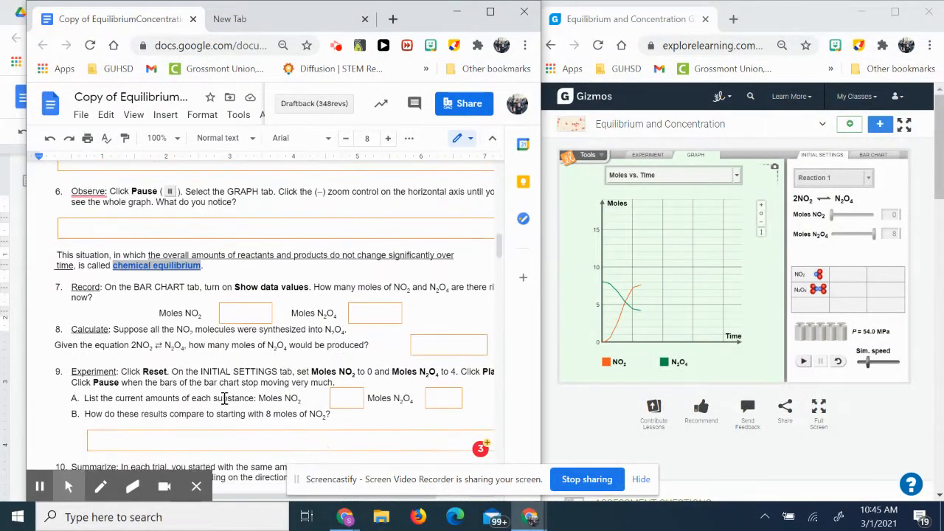
pyautogui.moveTo(156, 256)
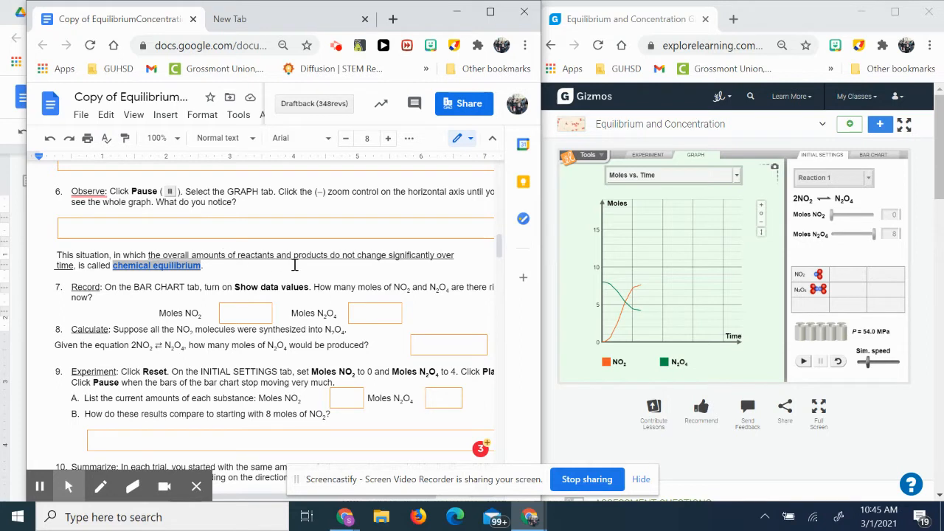
pyautogui.moveTo(504, 371)
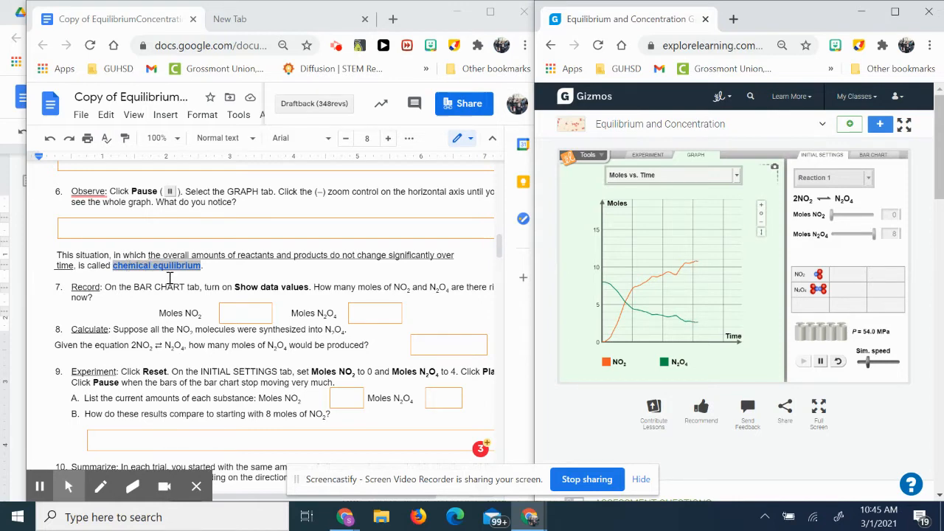
# Reset to clear the graph and play a new run from 0 moles NO2 and 4 moles N2O4
pyautogui.scroll(-3)
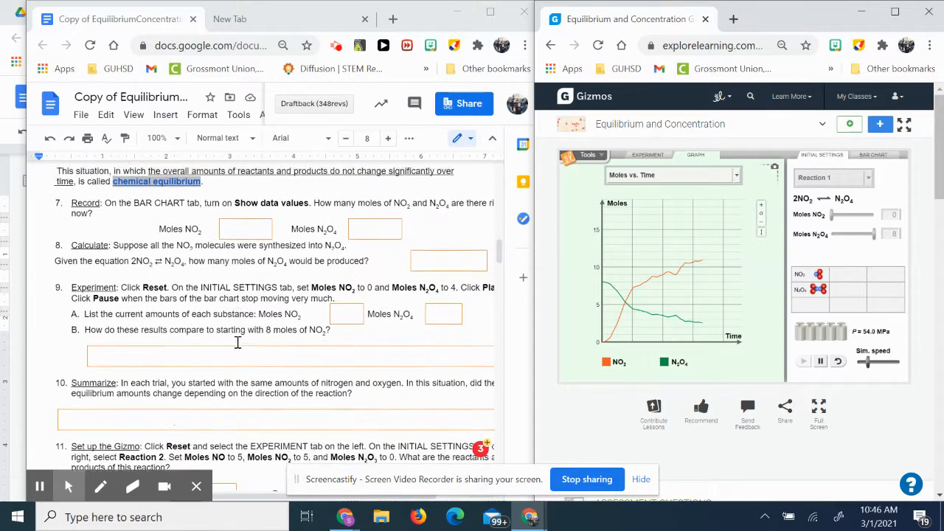
pyautogui.scroll(-3)
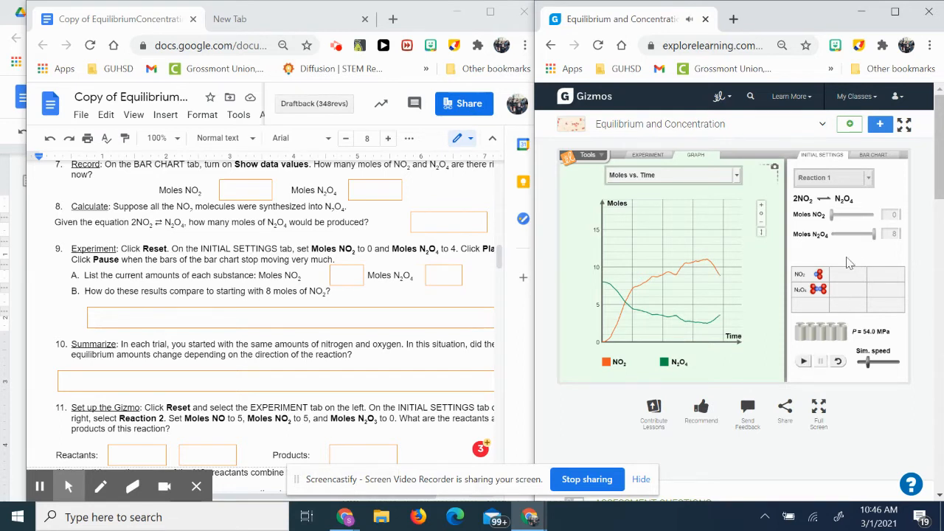
pyautogui.click(838, 360)
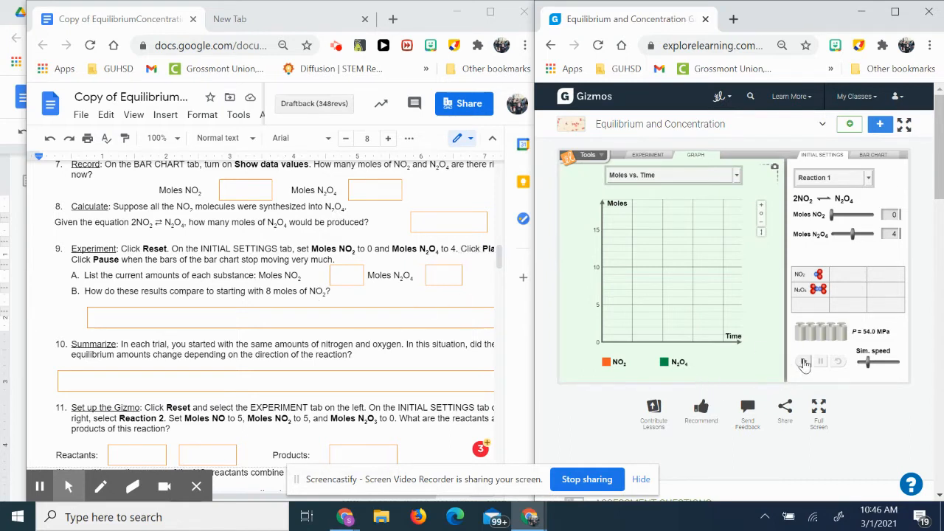
pyautogui.click(804, 361)
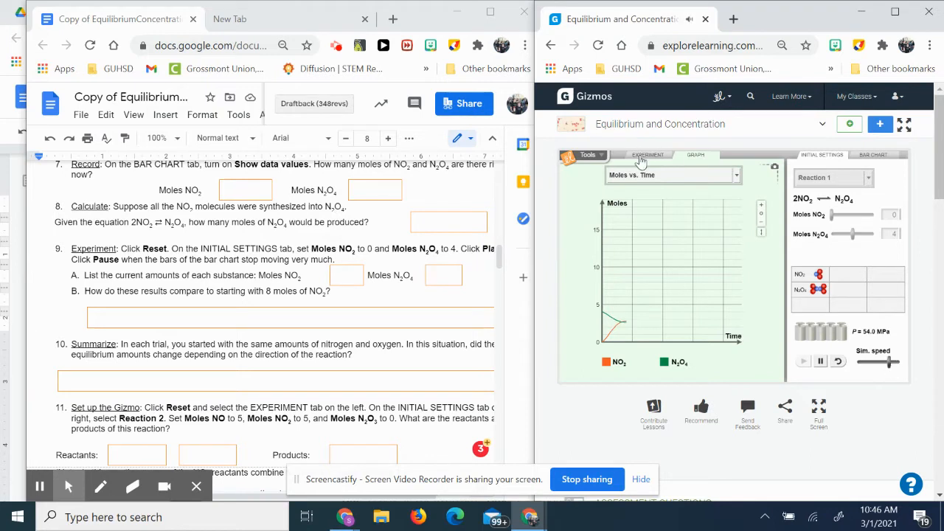
# Show the Experiment chamber with the bar chart of NO2 and N2O4 moles and data values on
pyautogui.click(648, 155)
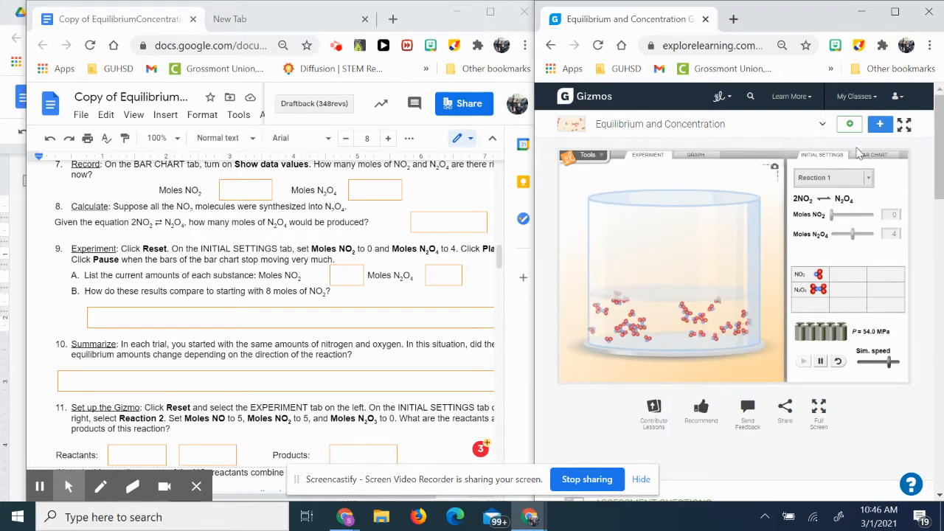
pyautogui.click(874, 155)
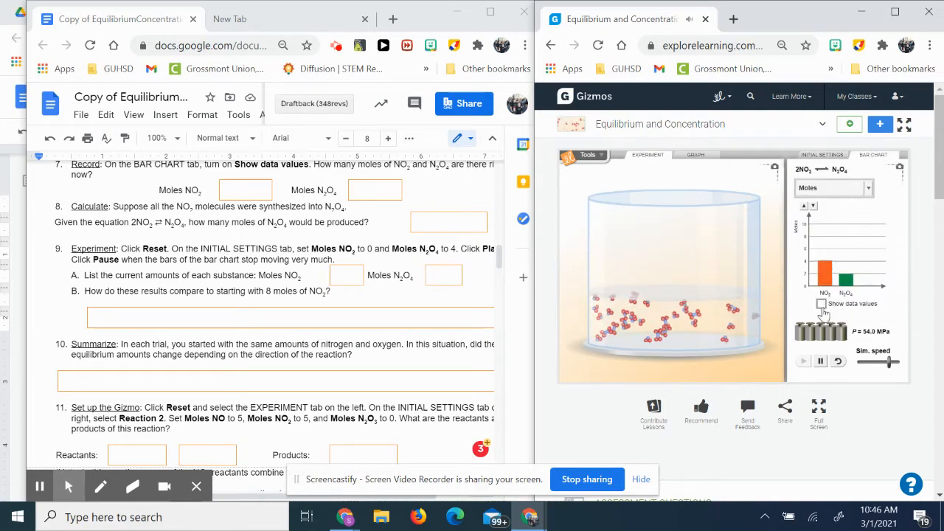
pyautogui.click(822, 304)
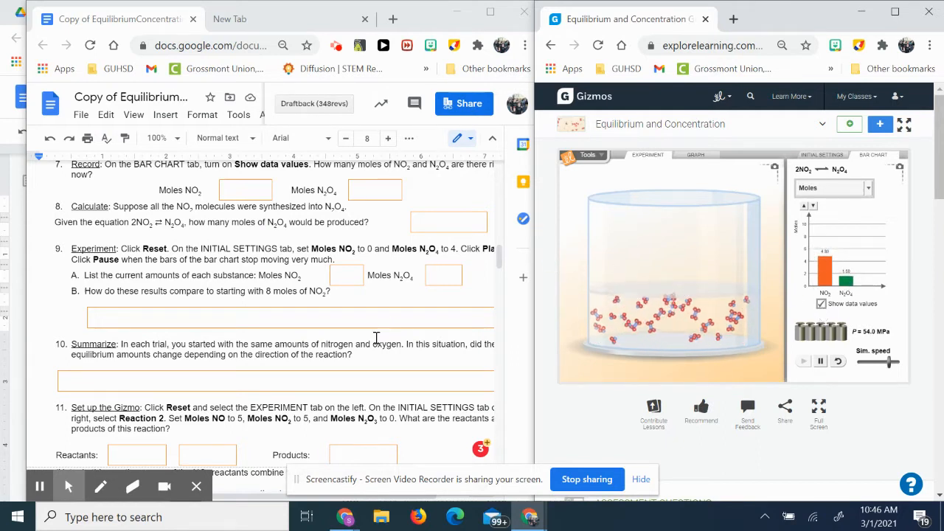
pyautogui.scroll(-3)
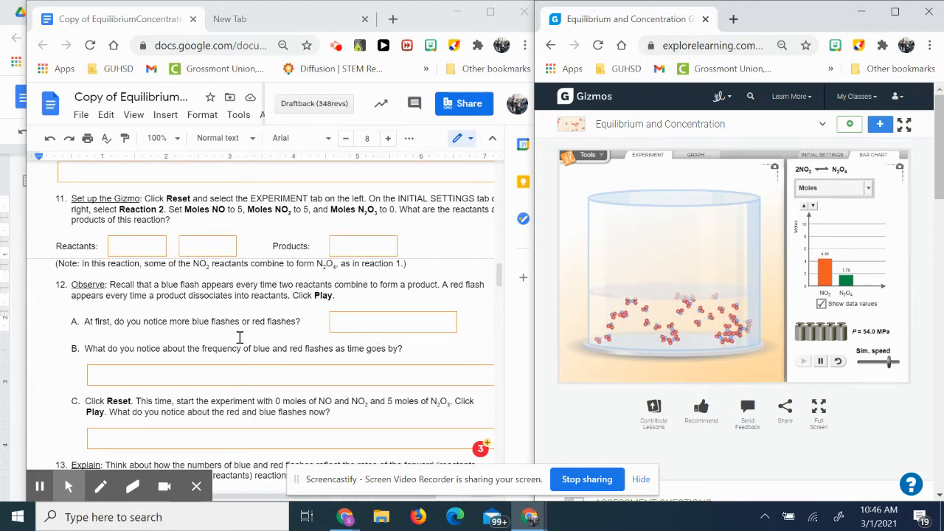
# Pause the simulation and scroll the worksheet to Activity B questions 14 and 15 on calculating Kc
pyautogui.scroll(-3)
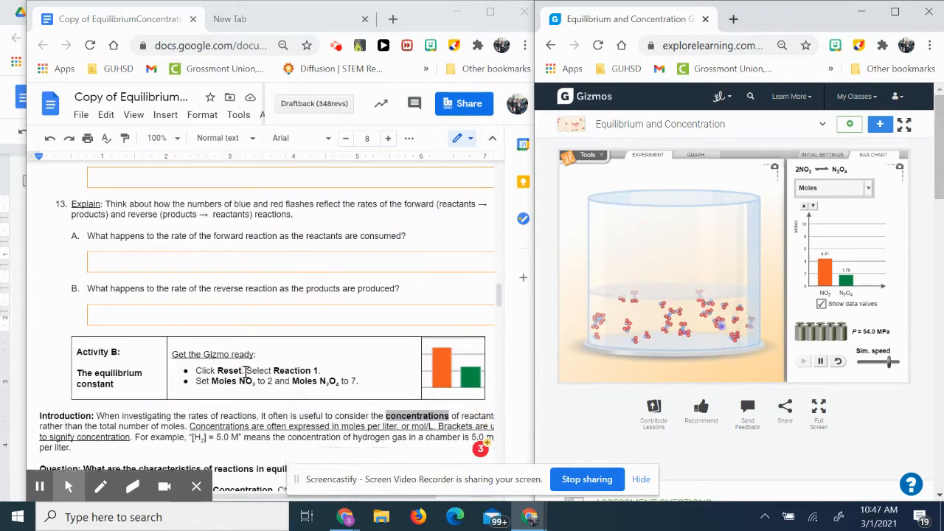
pyautogui.scroll(-3)
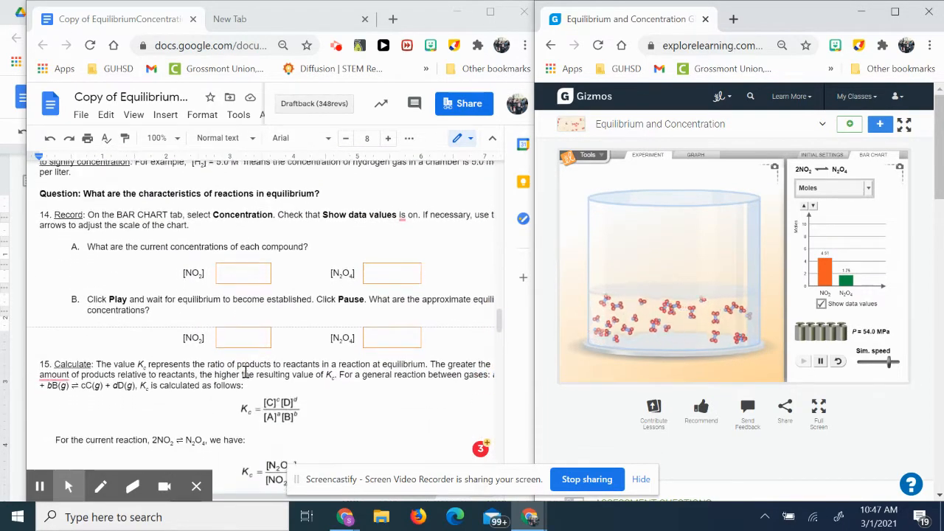
pyautogui.click(803, 360)
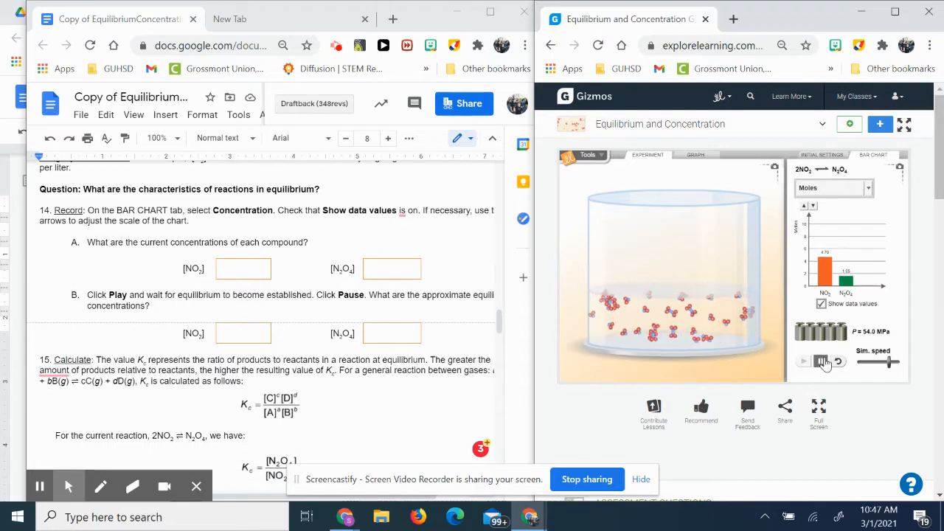
pyautogui.click(820, 360)
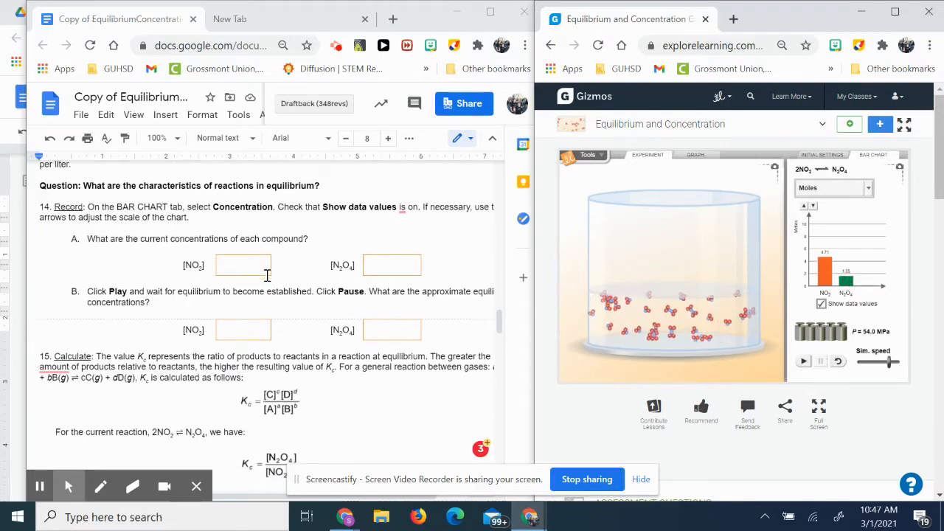
pyautogui.scroll(-3)
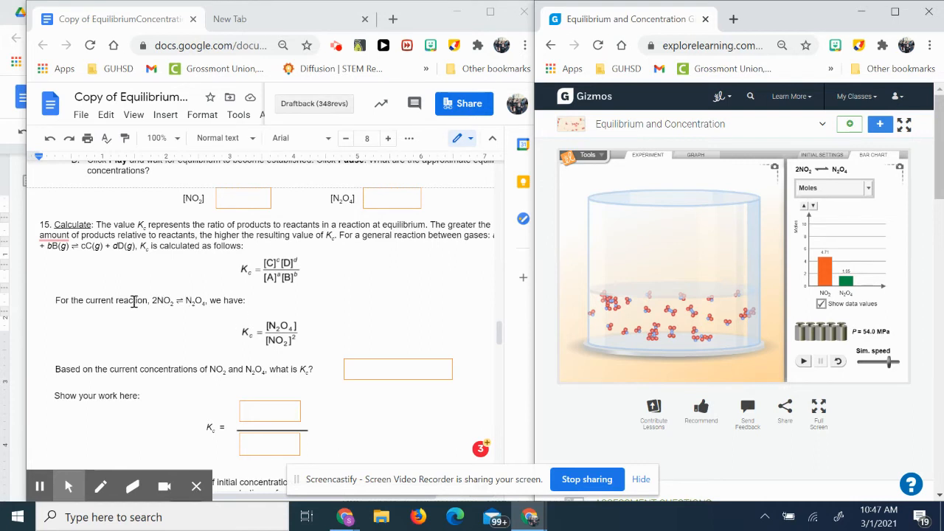
pyautogui.moveTo(308, 341)
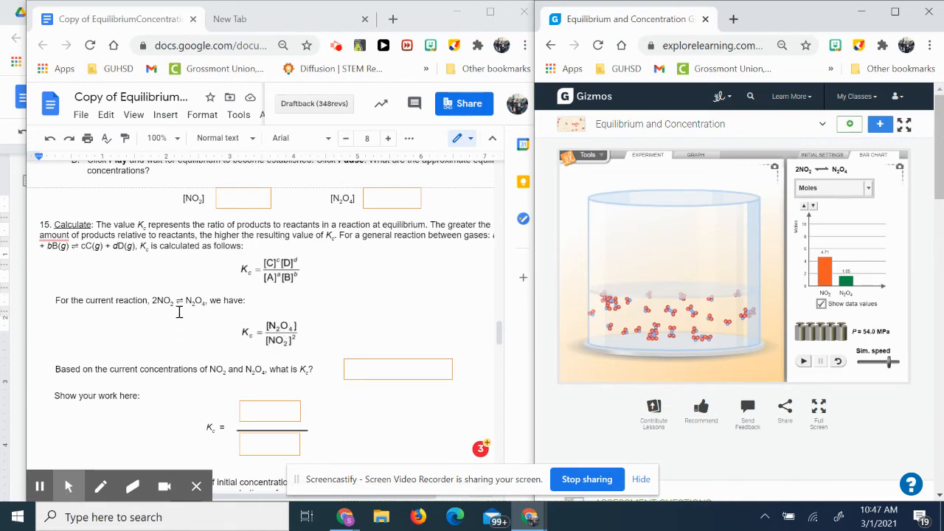
pyautogui.moveTo(293, 338)
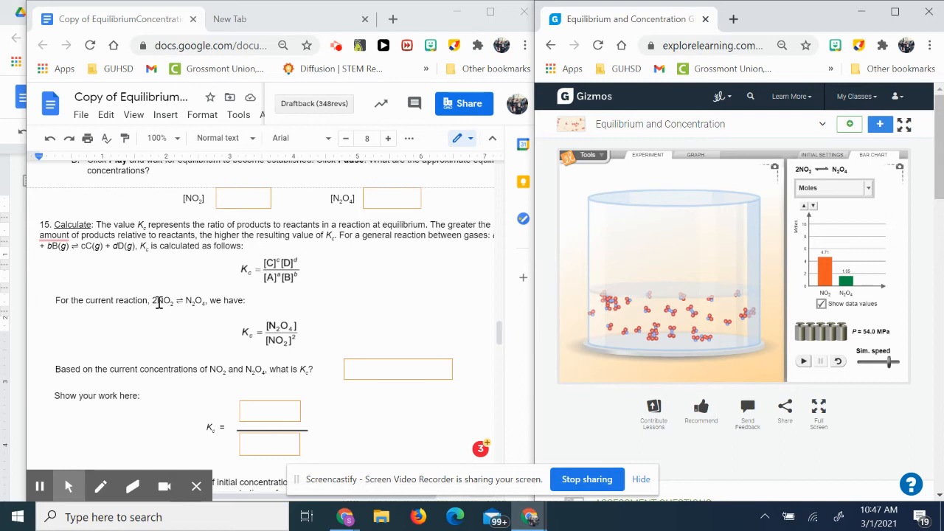
pyautogui.moveTo(195, 308)
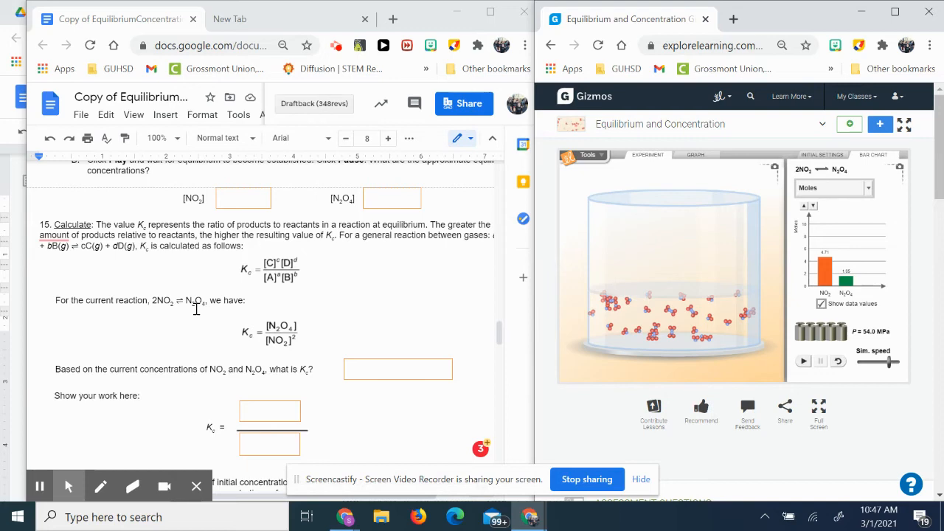
# Scroll past question 16's data table and the Reaction 4 task to Activity C on reaction direction
pyautogui.scroll(-3)
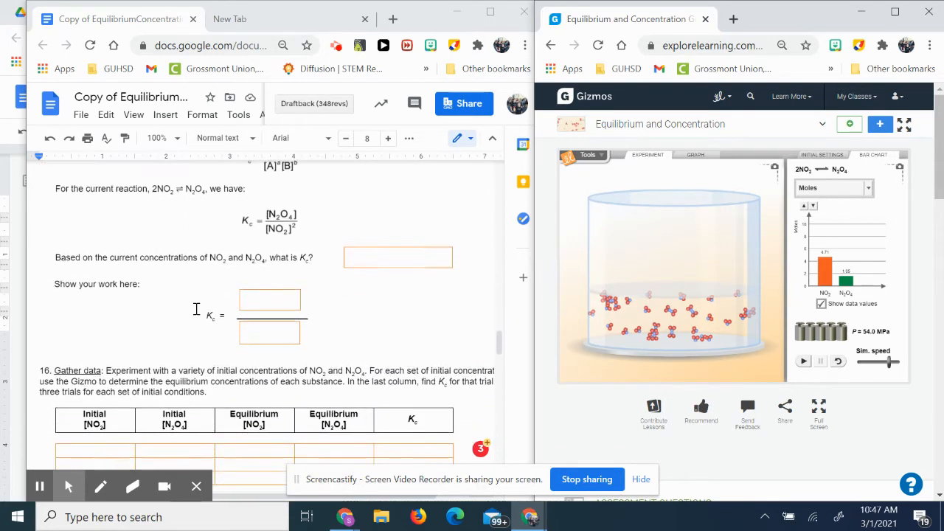
pyautogui.scroll(-3)
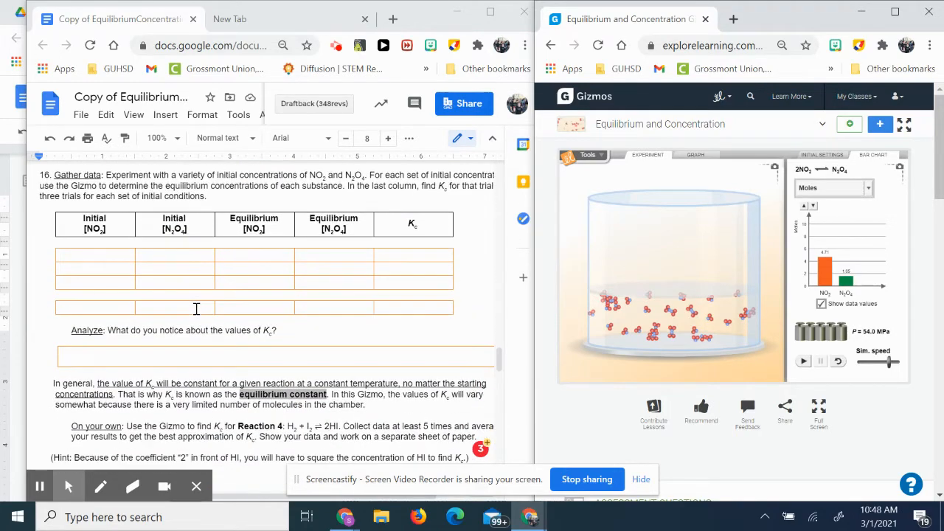
pyautogui.scroll(-3)
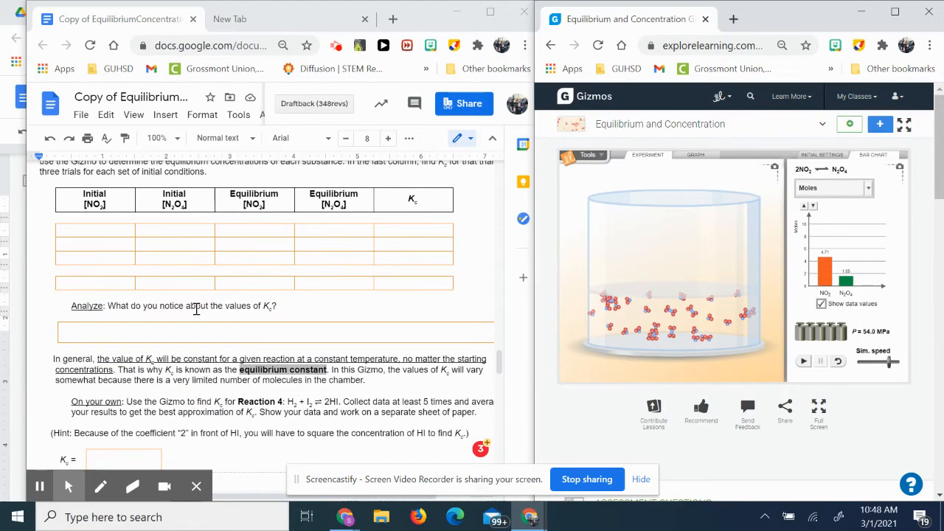
pyautogui.scroll(-3)
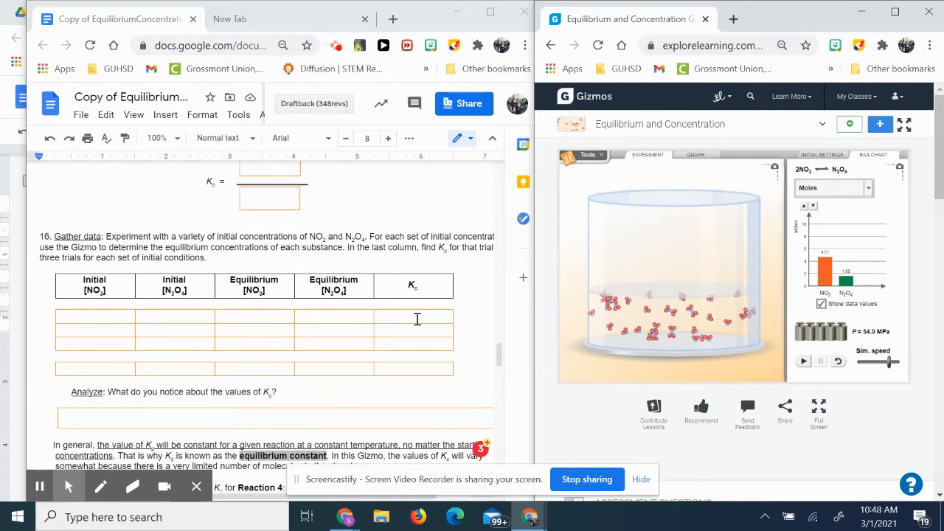
pyautogui.moveTo(421, 331)
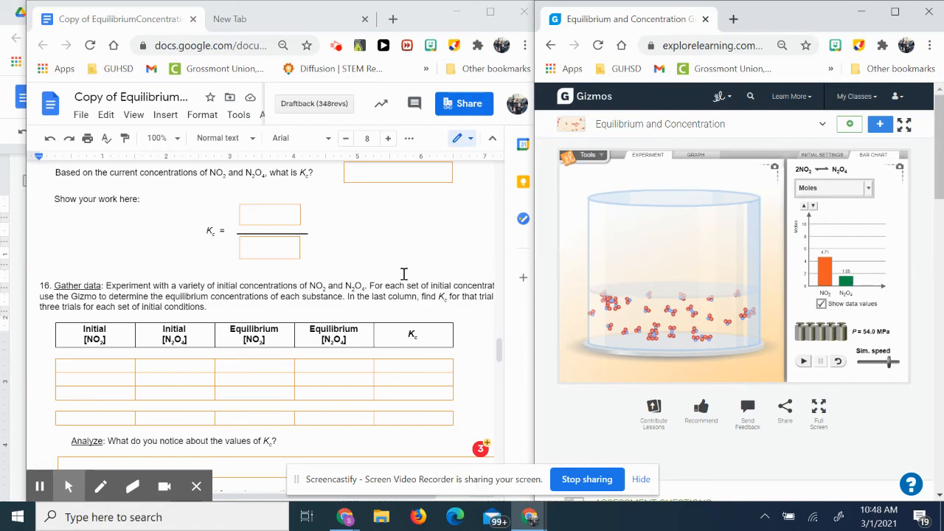
pyautogui.scroll(-3)
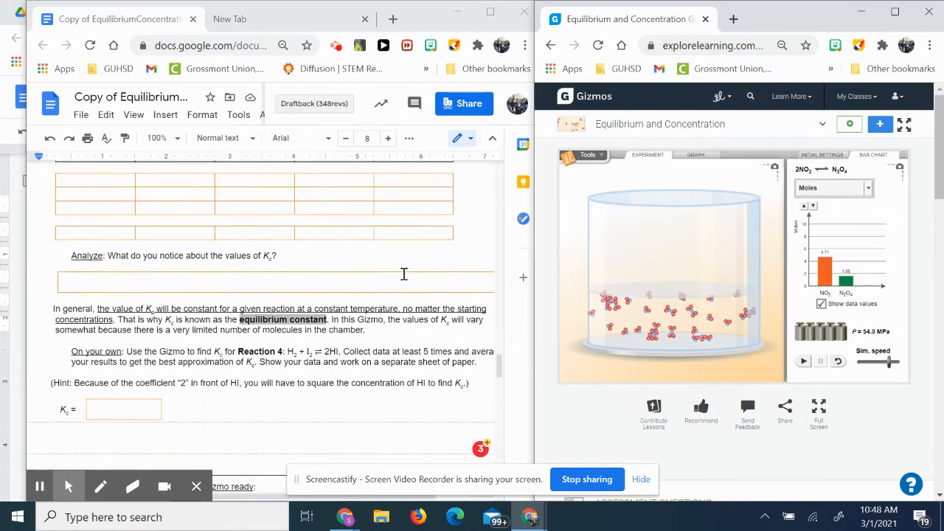
pyautogui.scroll(-3)
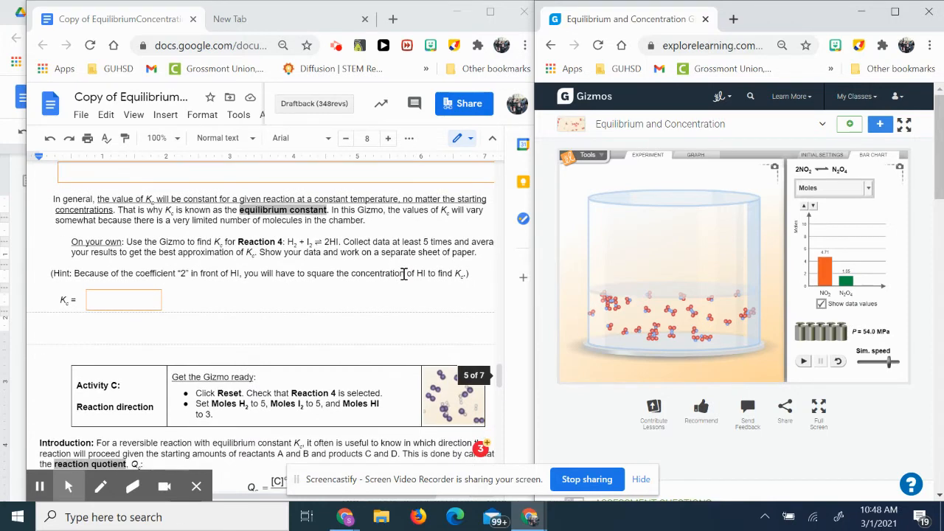
pyautogui.scroll(-3)
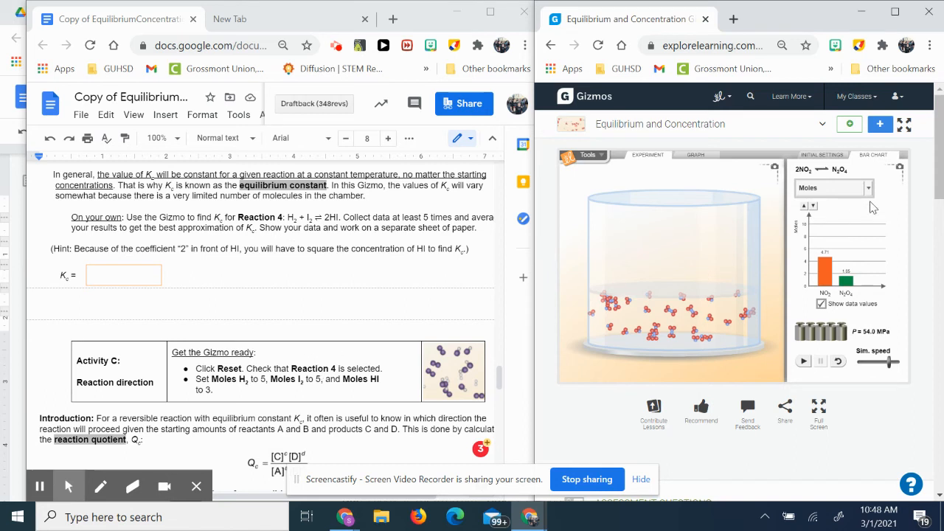
pyautogui.moveTo(823, 230)
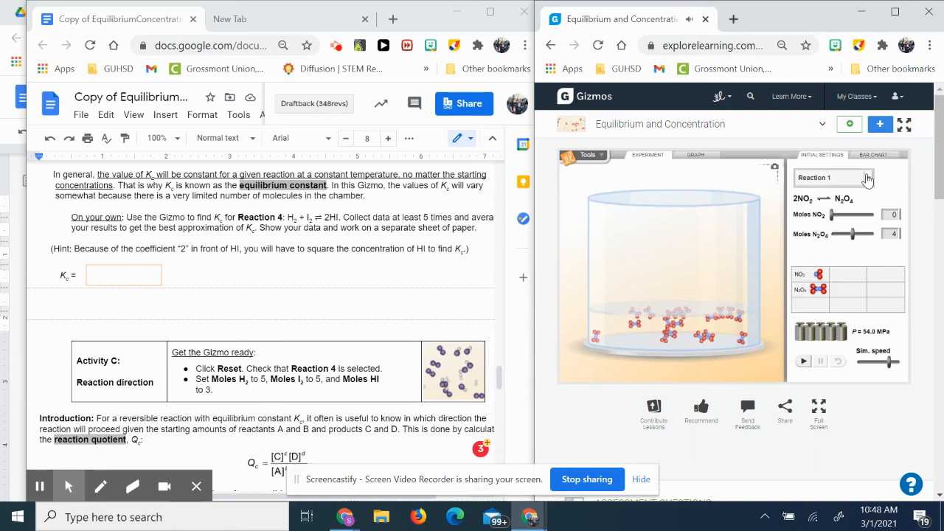
# Load Reaction 4 (H2 + I2 ⇌ 2HI) and set the bar chart to plot Concentration instead of moles
pyautogui.click(833, 177)
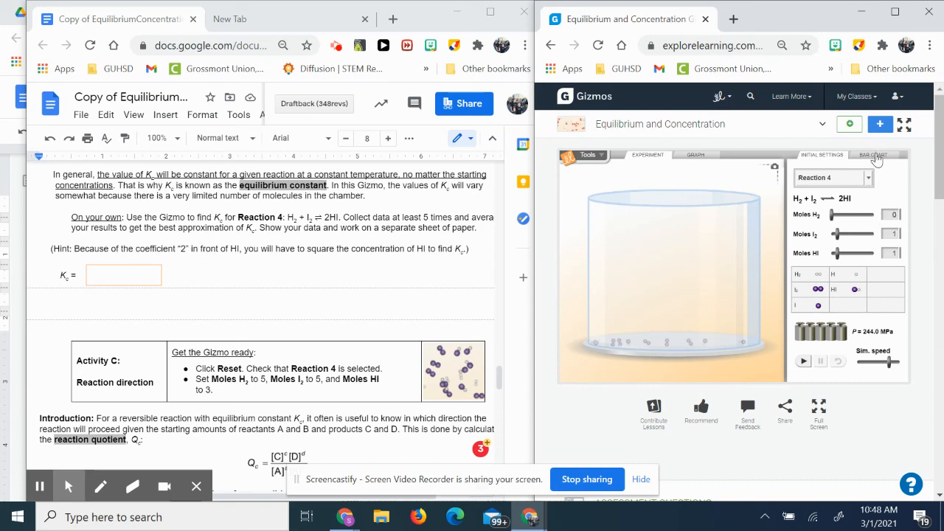
pyautogui.click(874, 155)
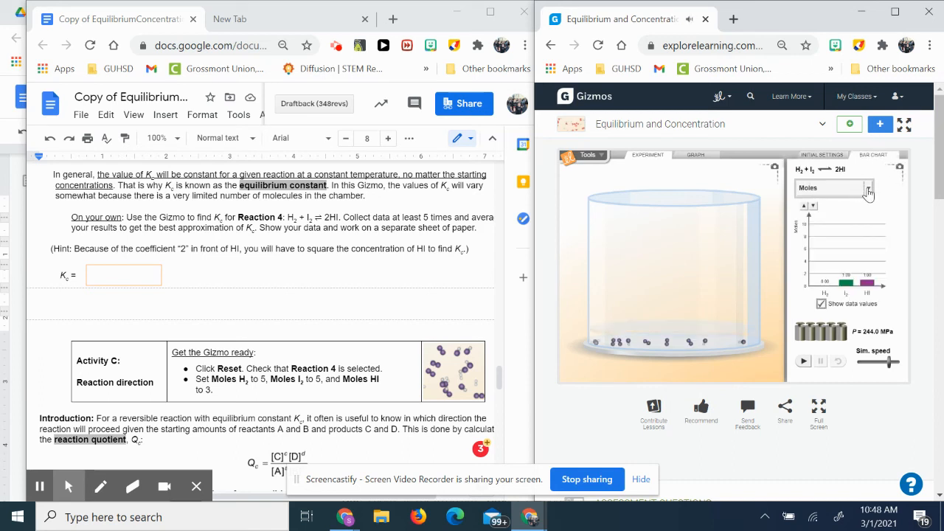
pyautogui.click(834, 187)
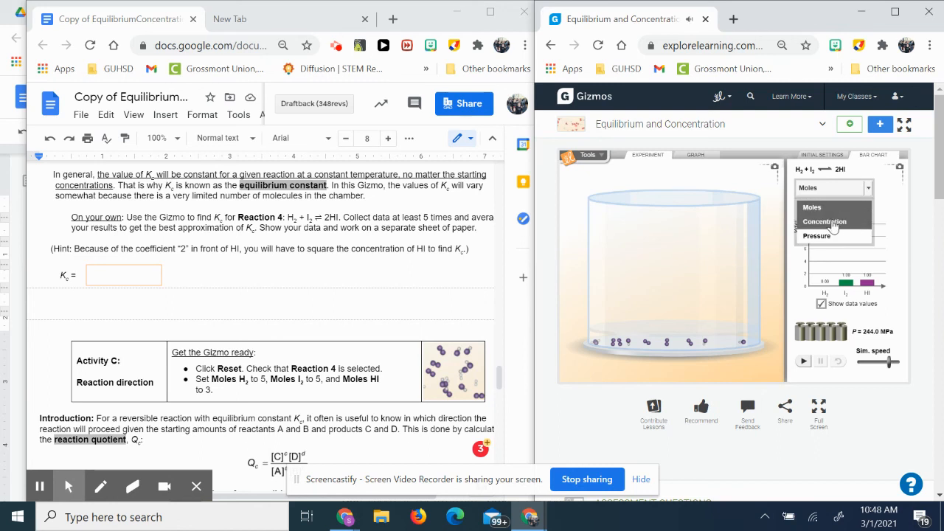
pyautogui.click(823, 222)
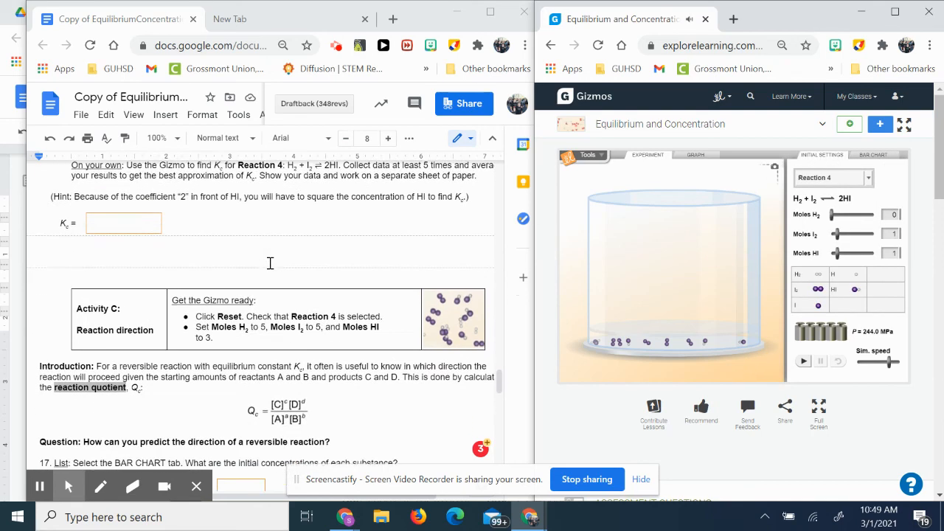
pyautogui.scroll(-3)
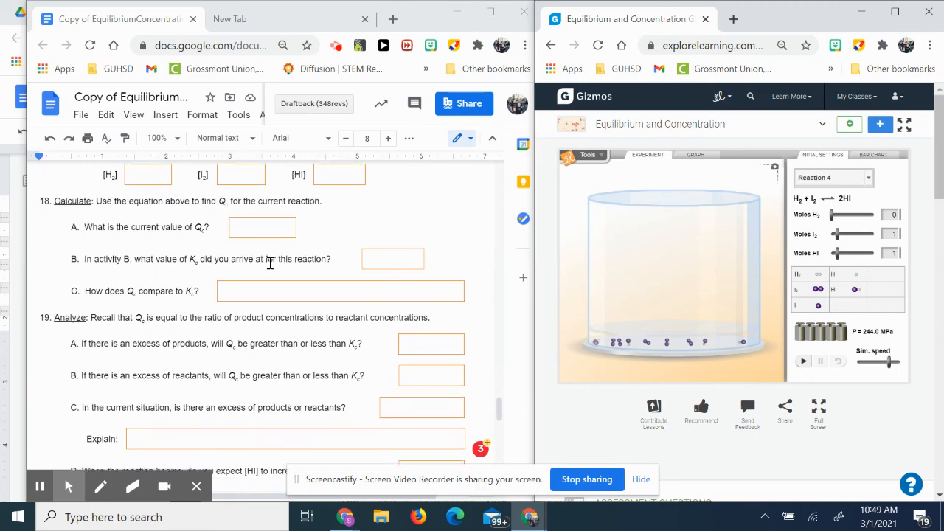
pyautogui.scroll(-3)
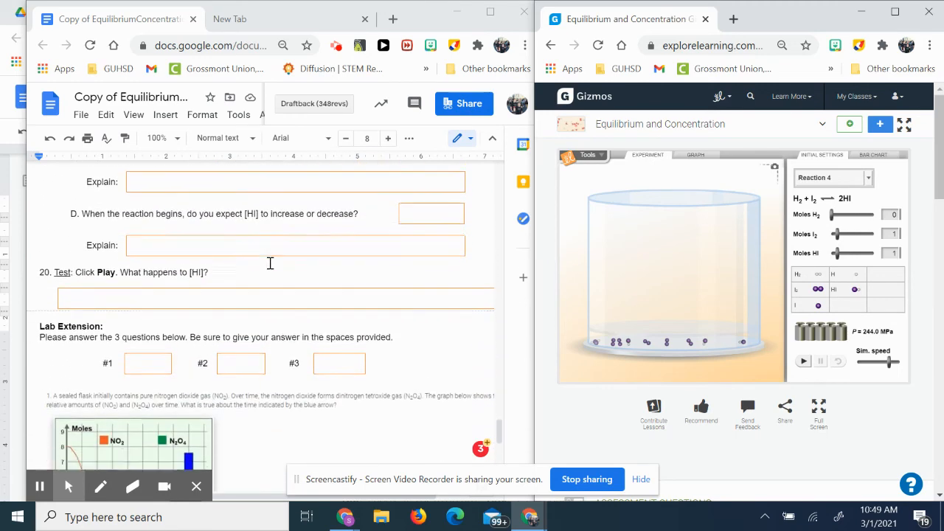